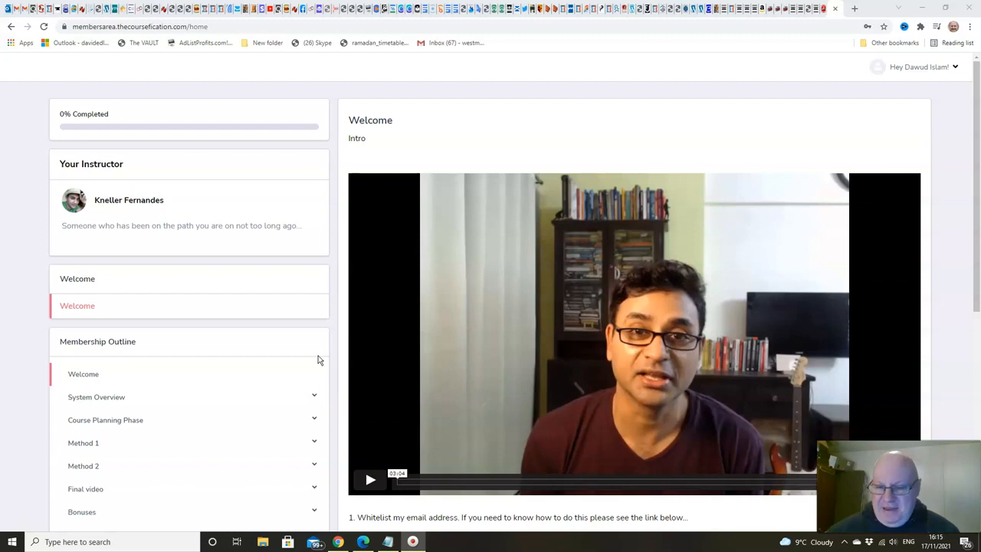
pyautogui.moveTo(213, 247)
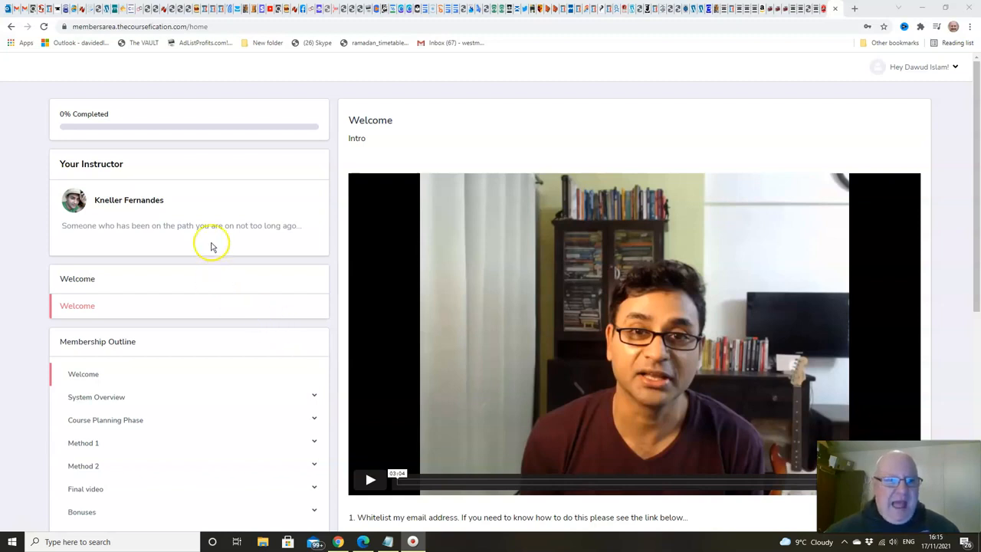
pyautogui.moveTo(182, 200)
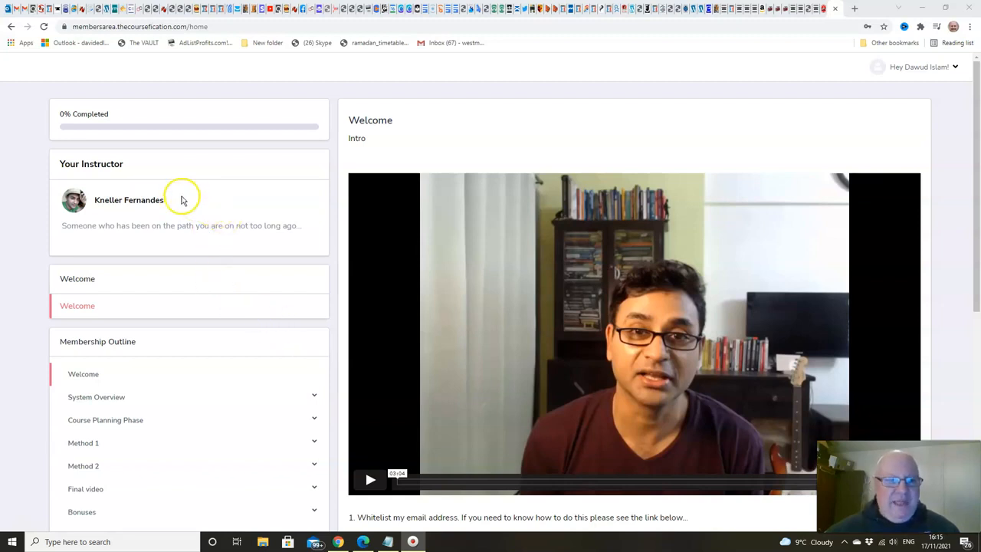
pyautogui.moveTo(90, 167)
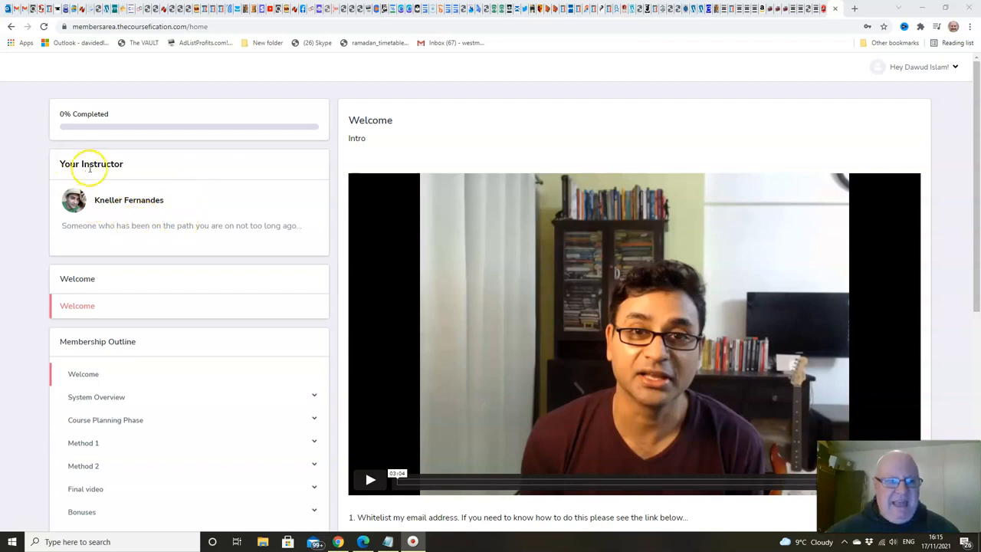
pyautogui.moveTo(76, 236)
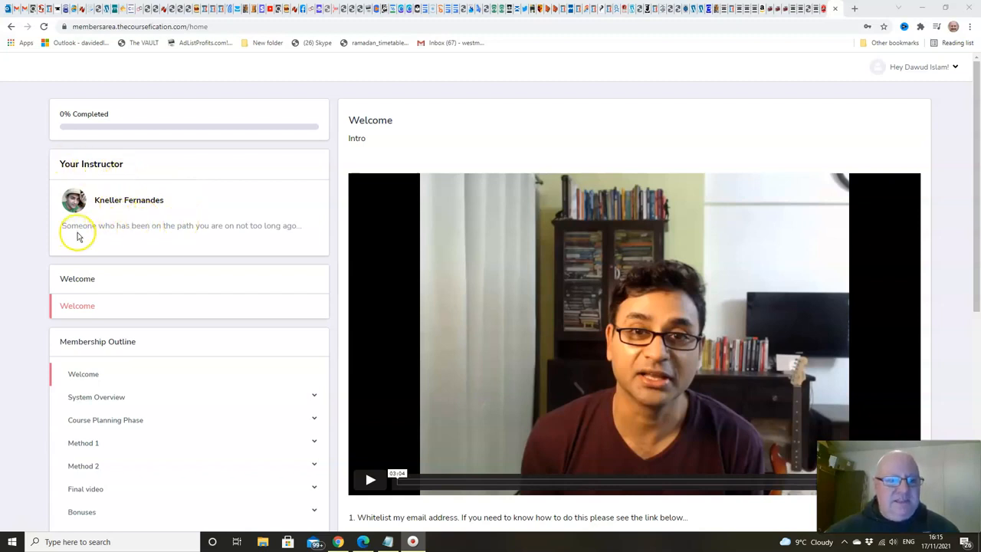
pyautogui.moveTo(240, 243)
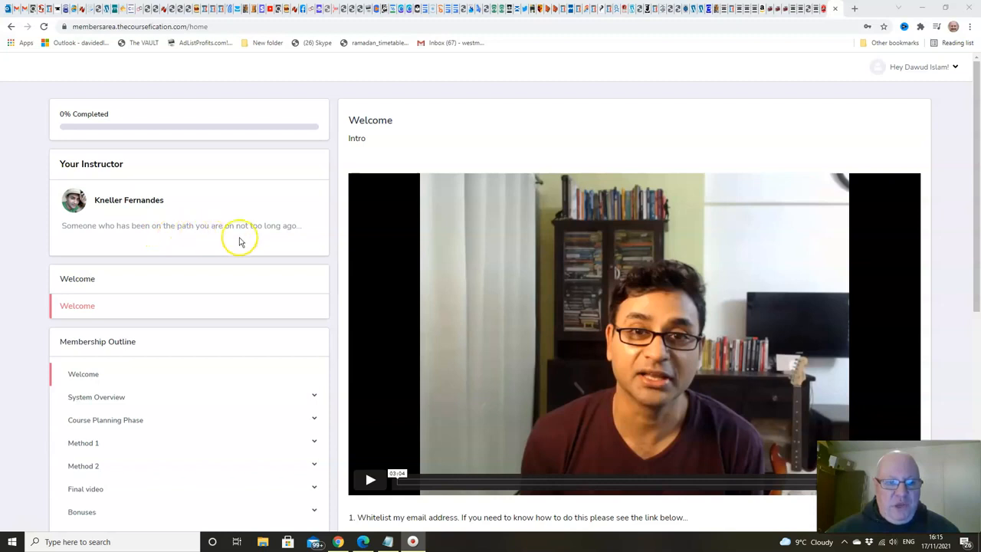
pyautogui.moveTo(300, 232)
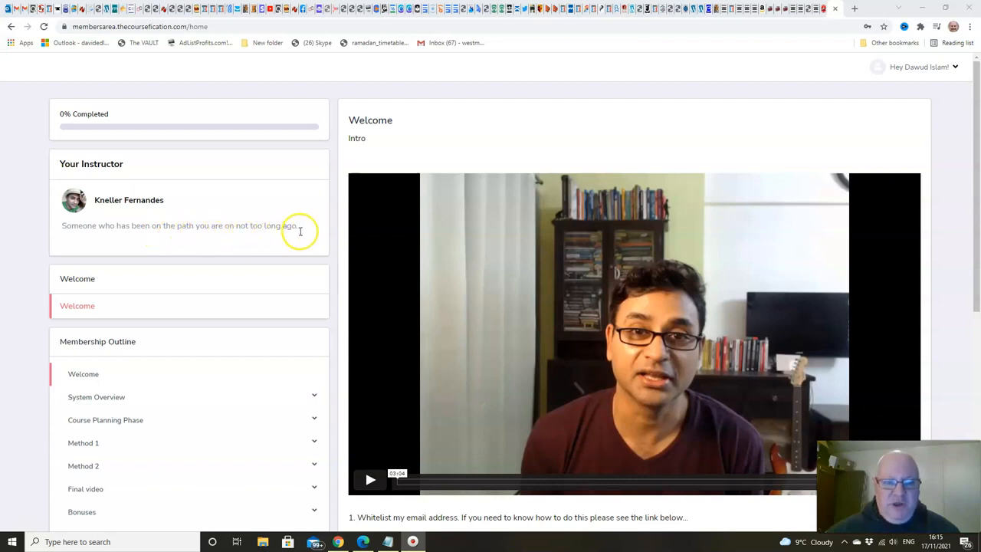
pyautogui.moveTo(487, 215)
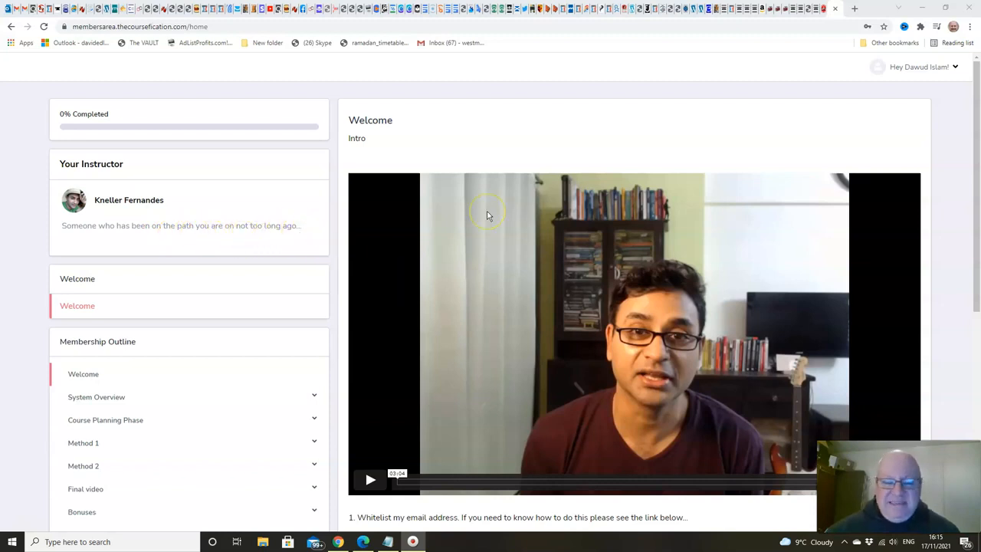
pyautogui.moveTo(487, 216)
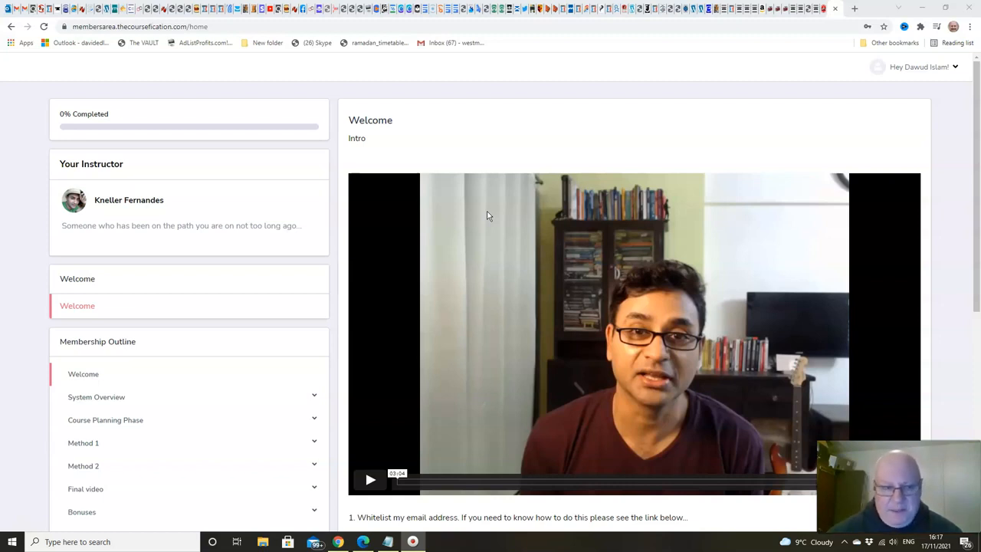
# Expand the System Overview module in the outline and open its Overview lesson
pyautogui.scroll(-3)
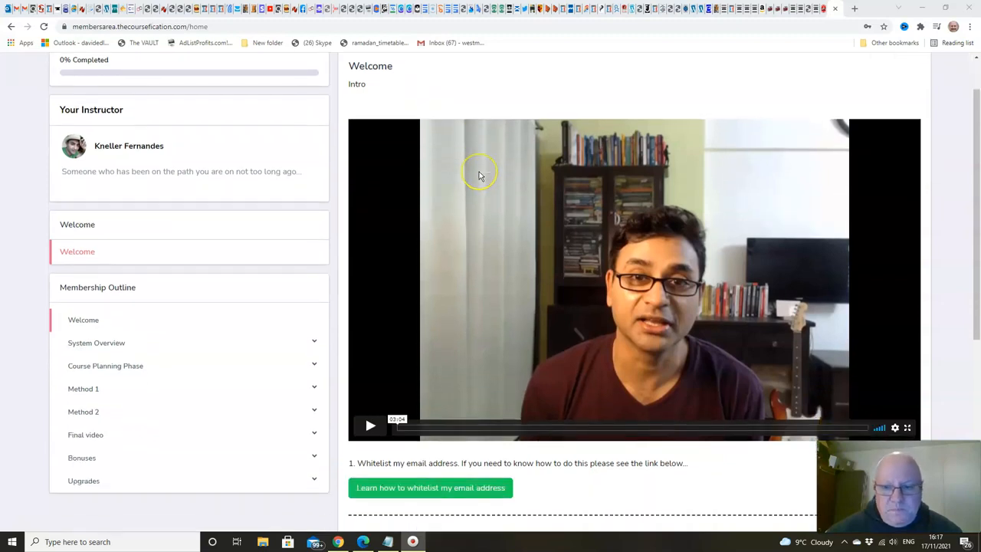
pyautogui.scroll(3)
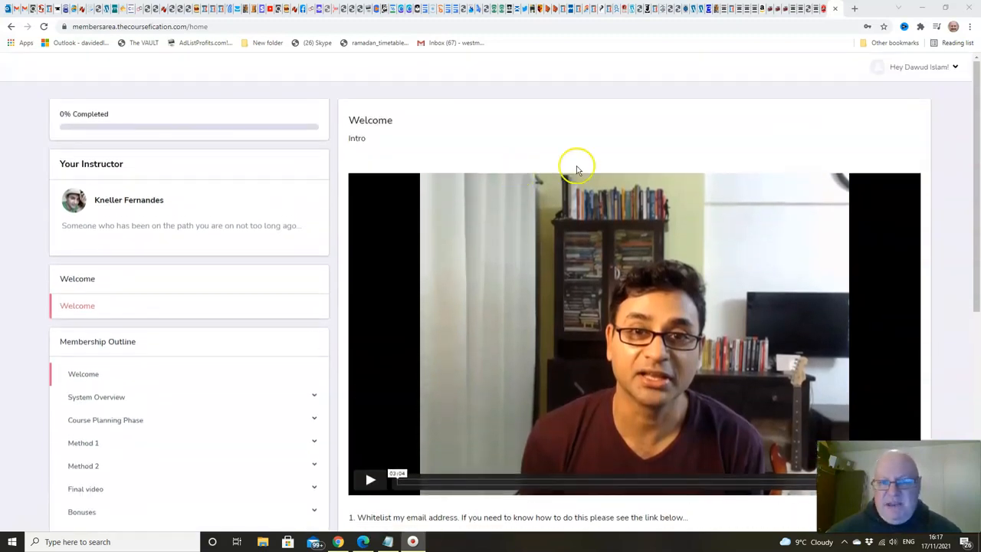
pyautogui.moveTo(615, 215)
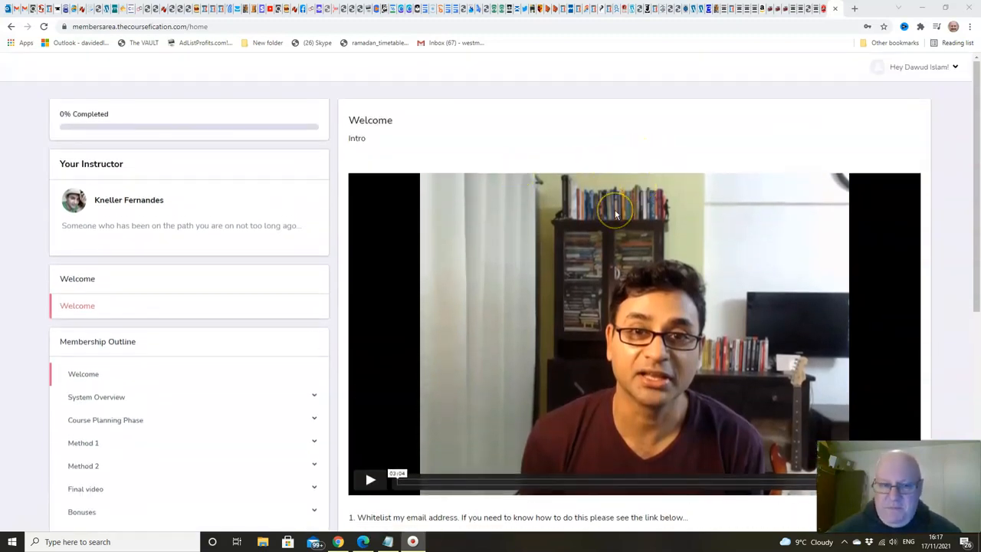
pyautogui.scroll(-3)
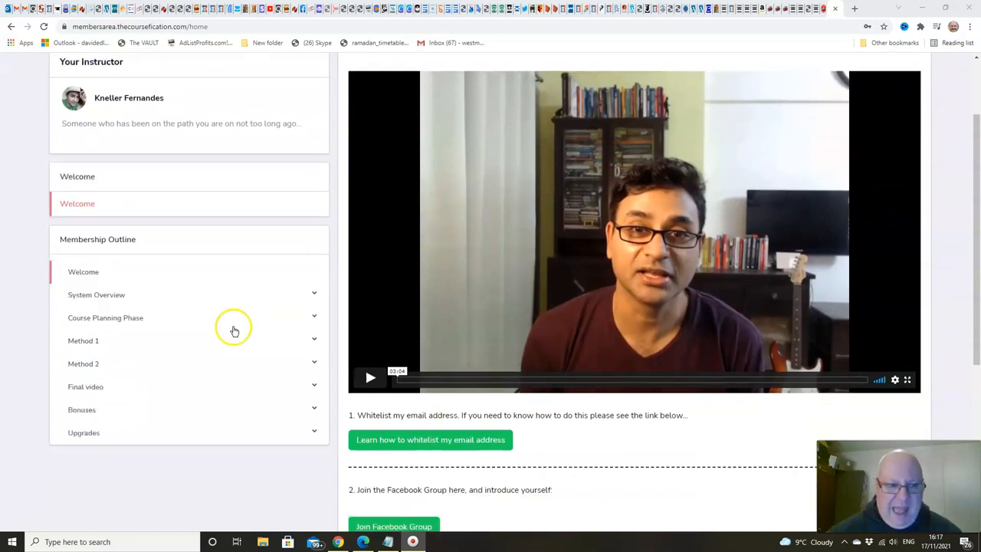
pyautogui.moveTo(305, 300)
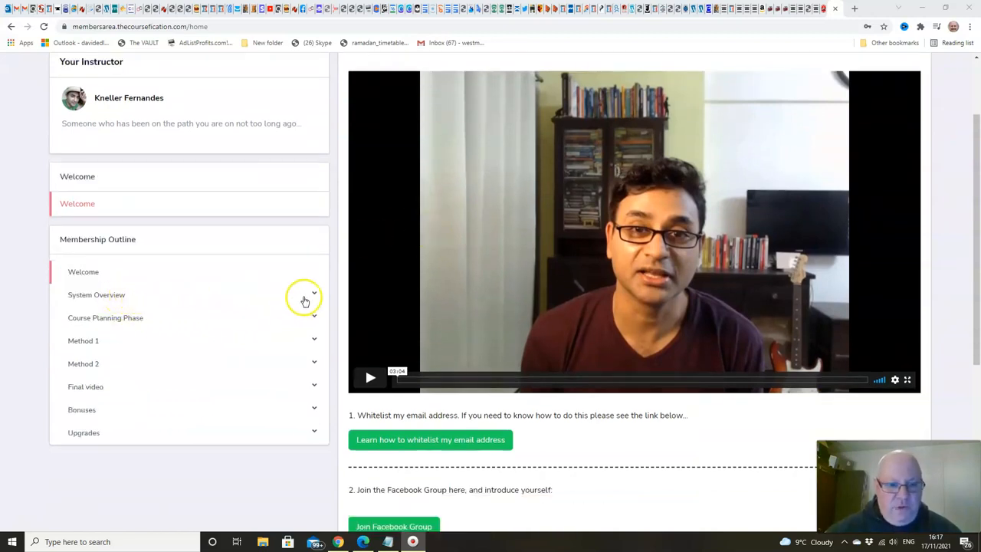
pyautogui.click(304, 298)
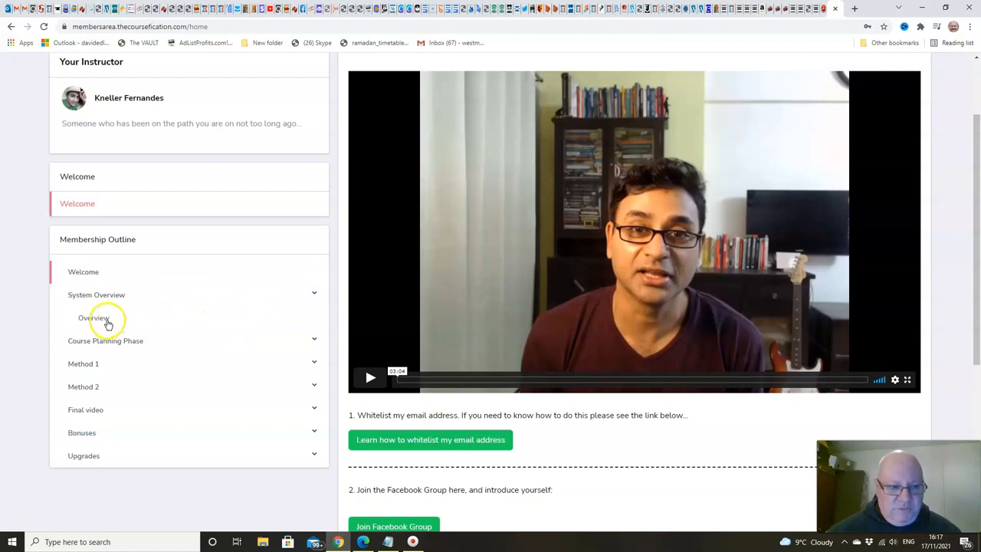
pyautogui.click(94, 318)
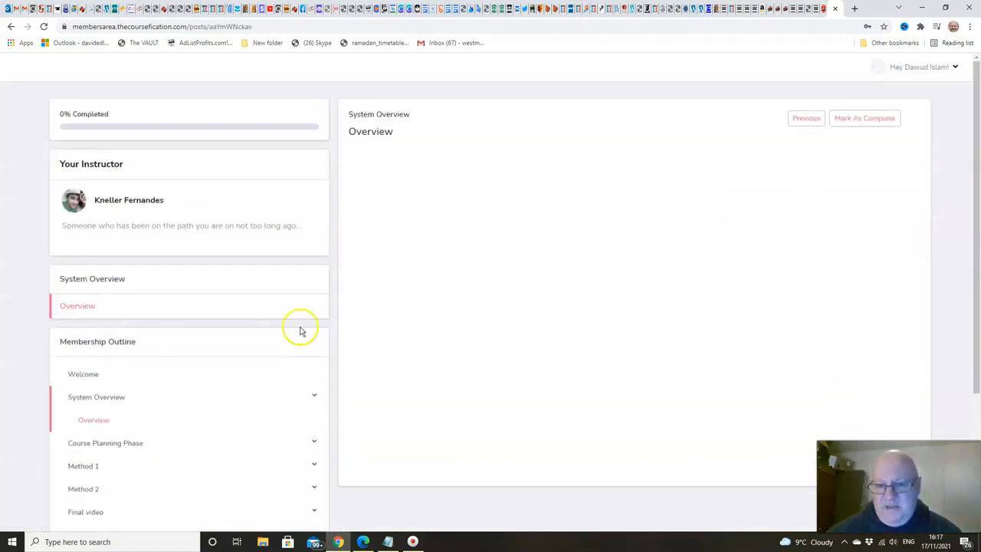
pyautogui.moveTo(609, 314)
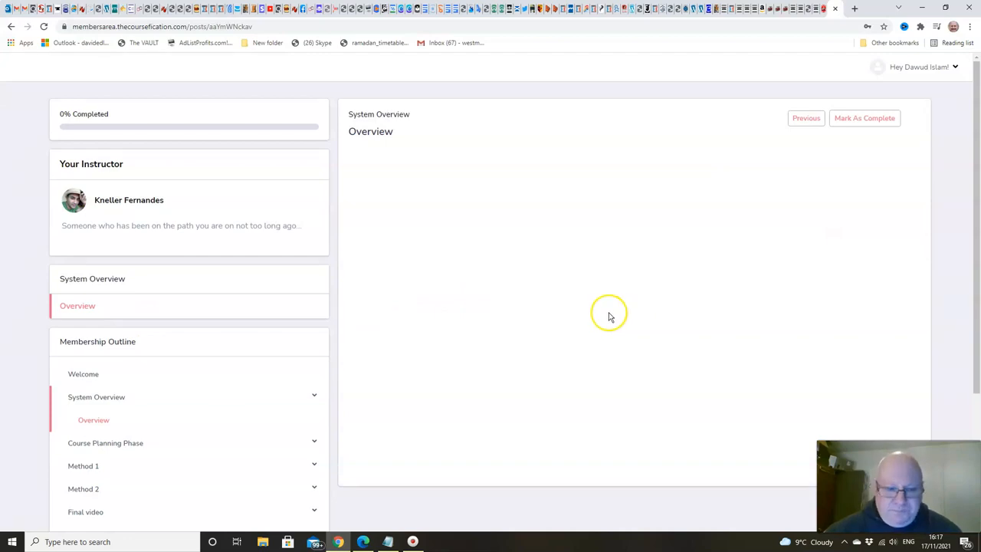
pyautogui.click(634, 305)
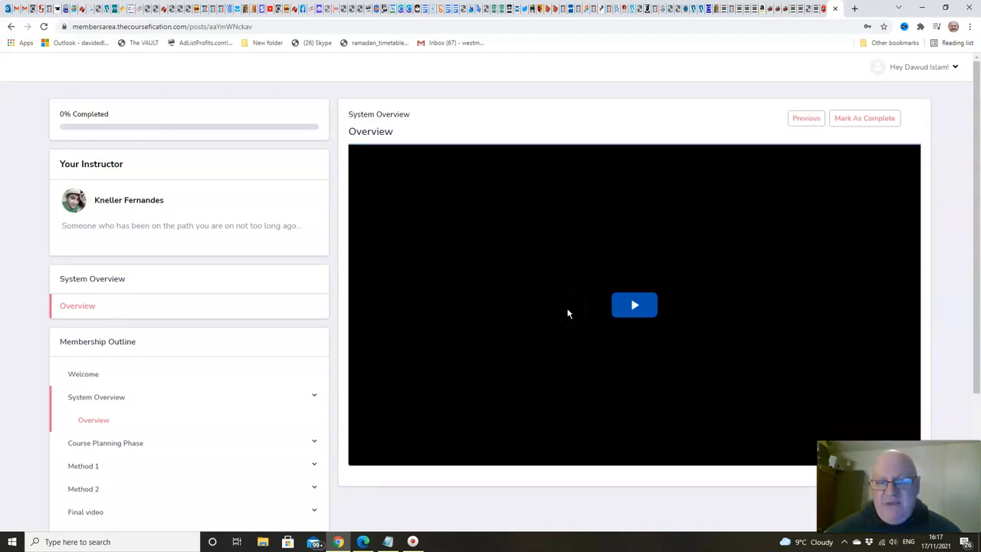
pyautogui.click(633, 305)
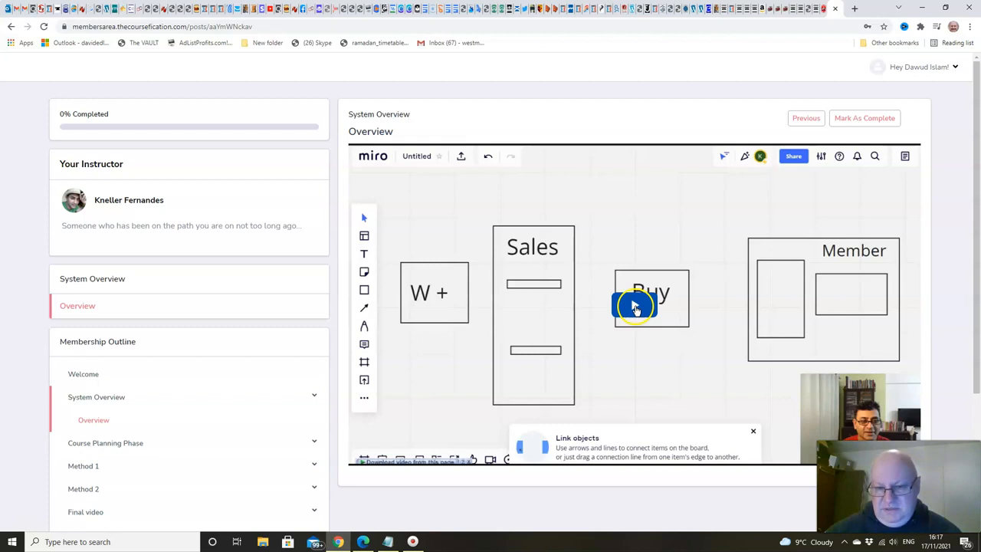
pyautogui.moveTo(636, 232)
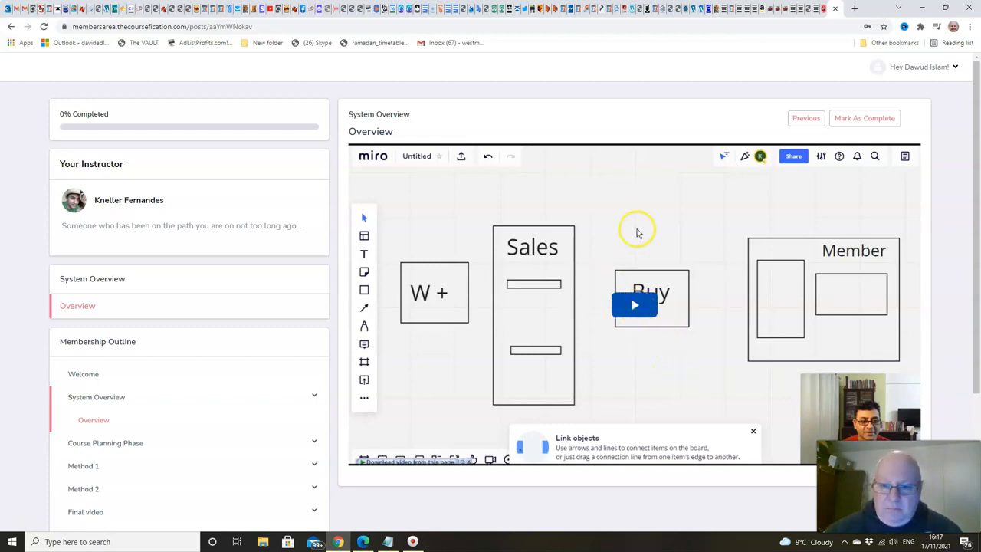
pyautogui.moveTo(448, 243)
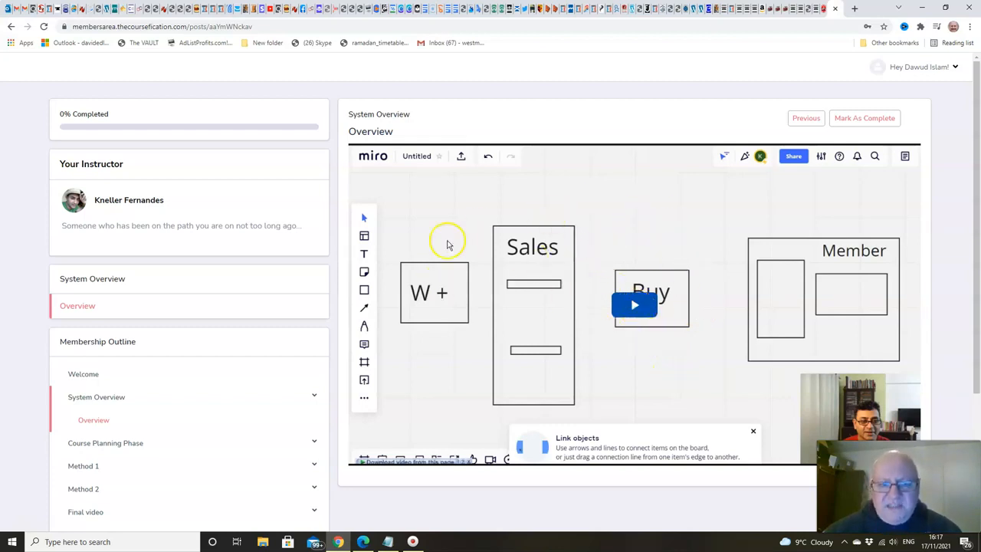
pyautogui.moveTo(627, 251)
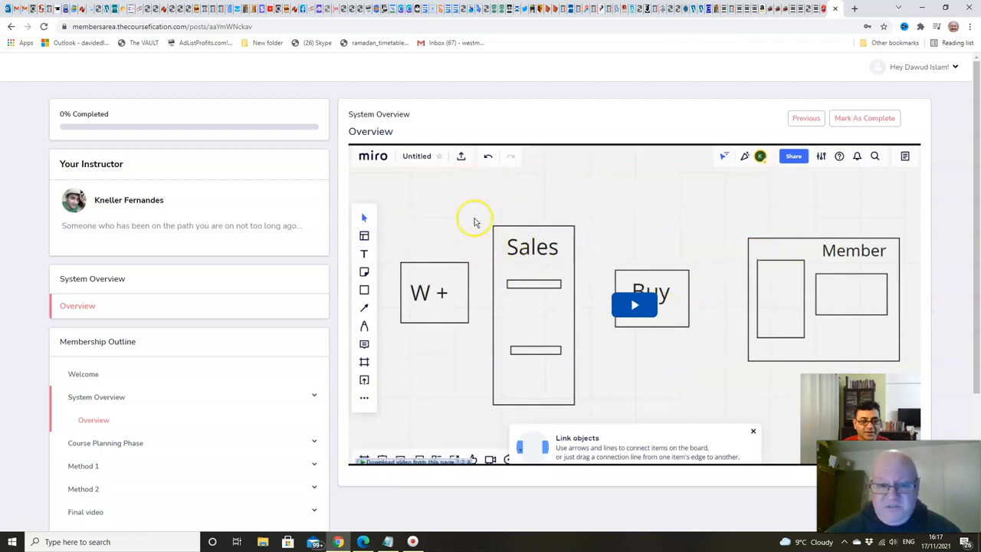
pyautogui.moveTo(577, 283)
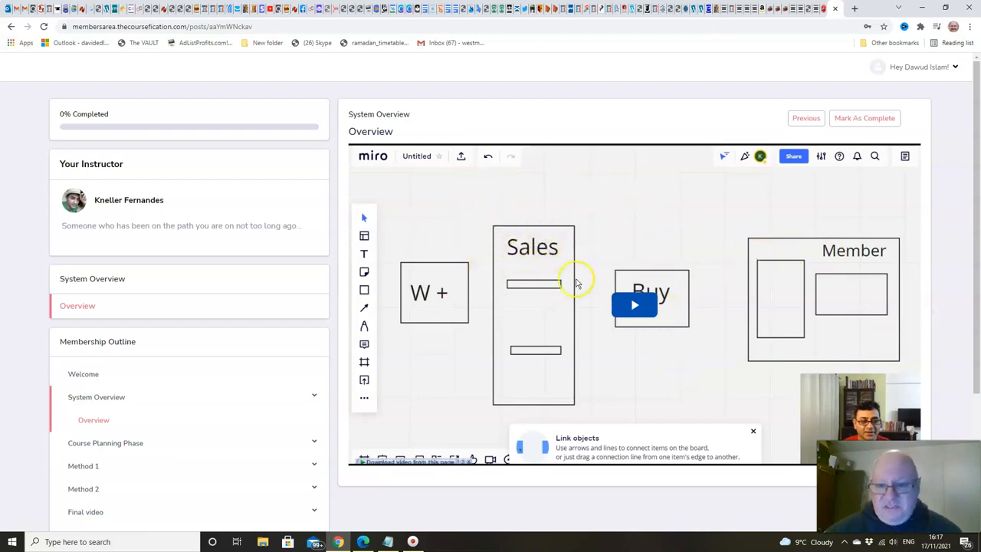
pyautogui.moveTo(525, 247)
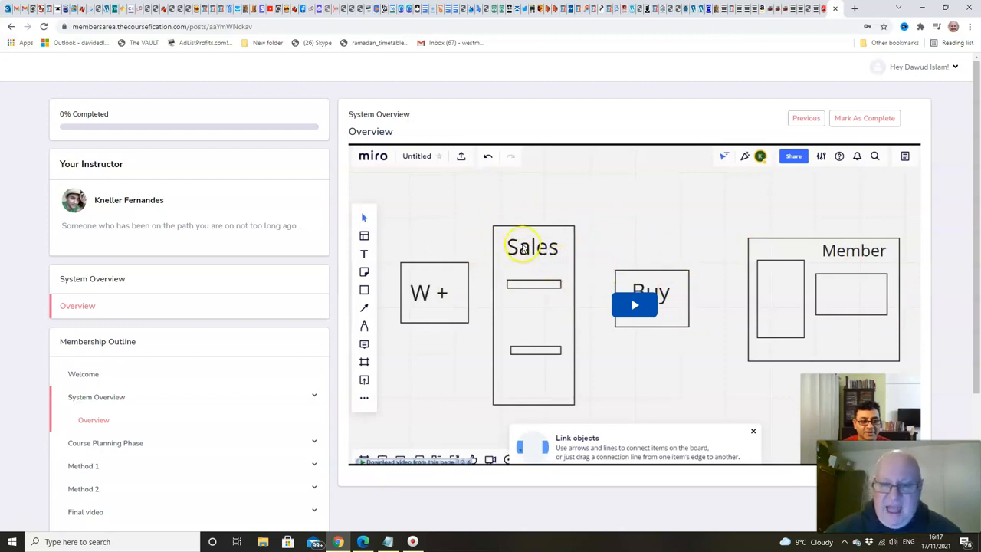
pyautogui.moveTo(646, 258)
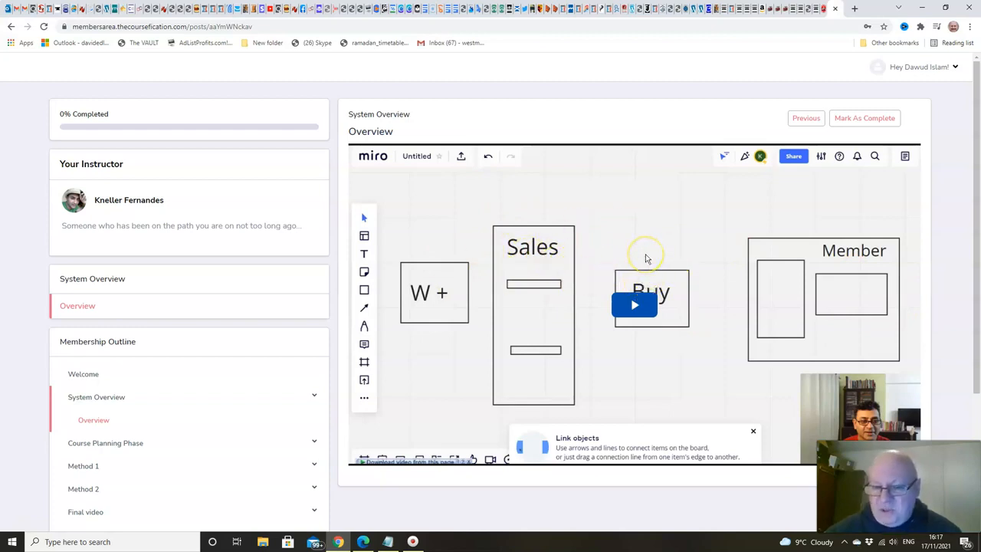
pyautogui.moveTo(646, 258)
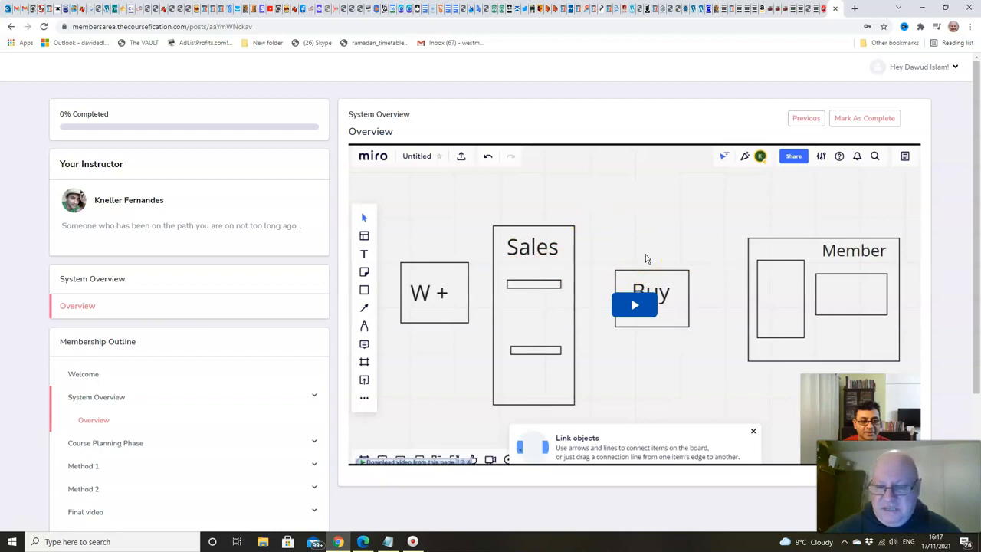
pyautogui.moveTo(789, 278)
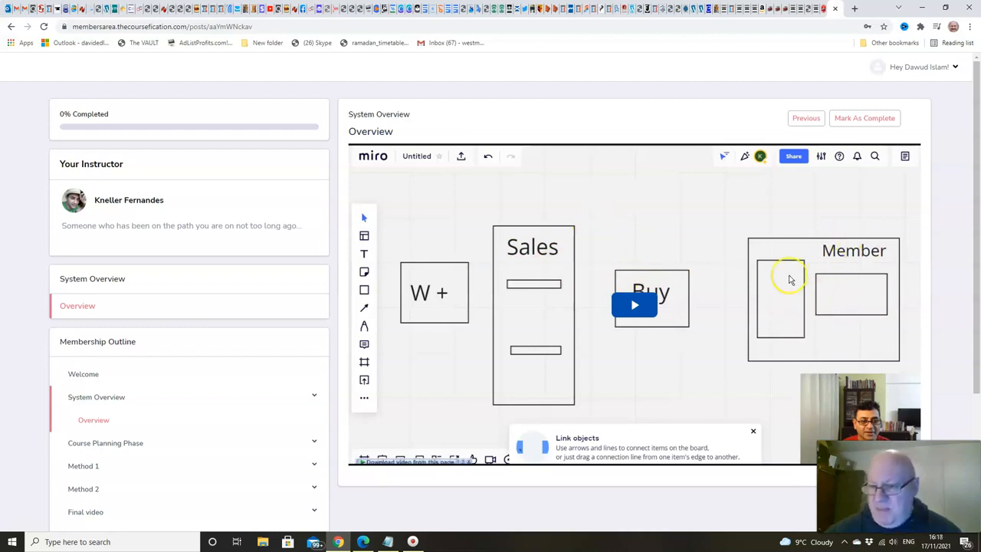
pyautogui.moveTo(636, 287)
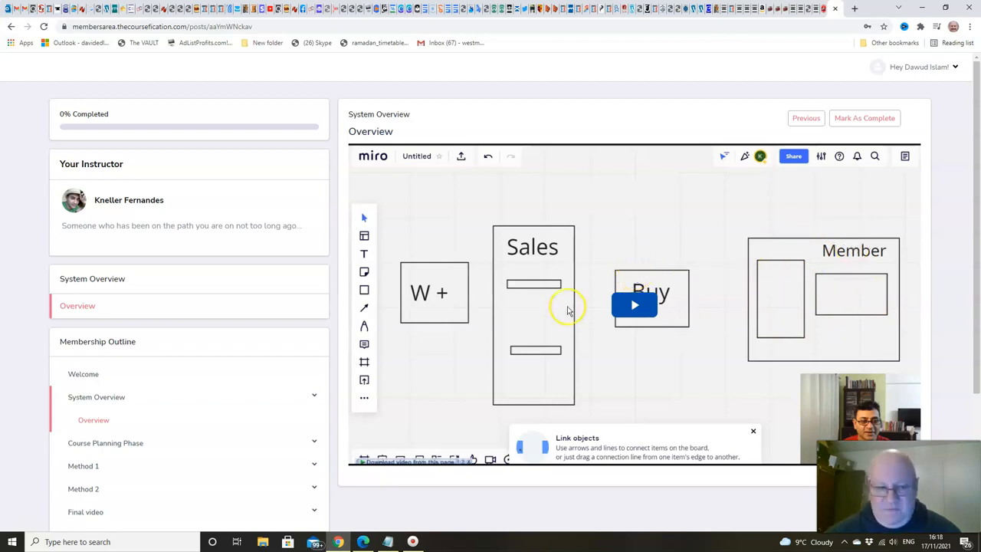
pyautogui.scroll(-3)
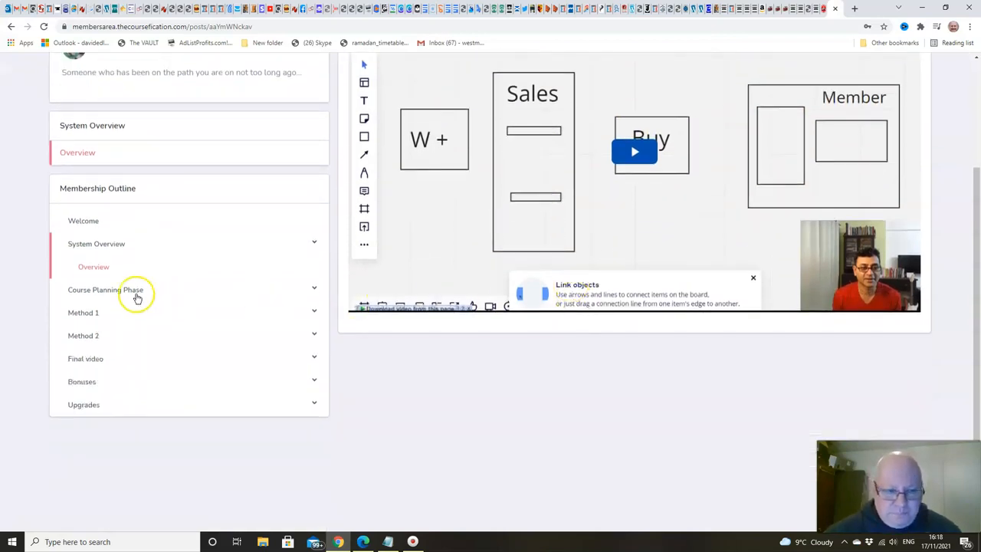
pyautogui.moveTo(156, 299)
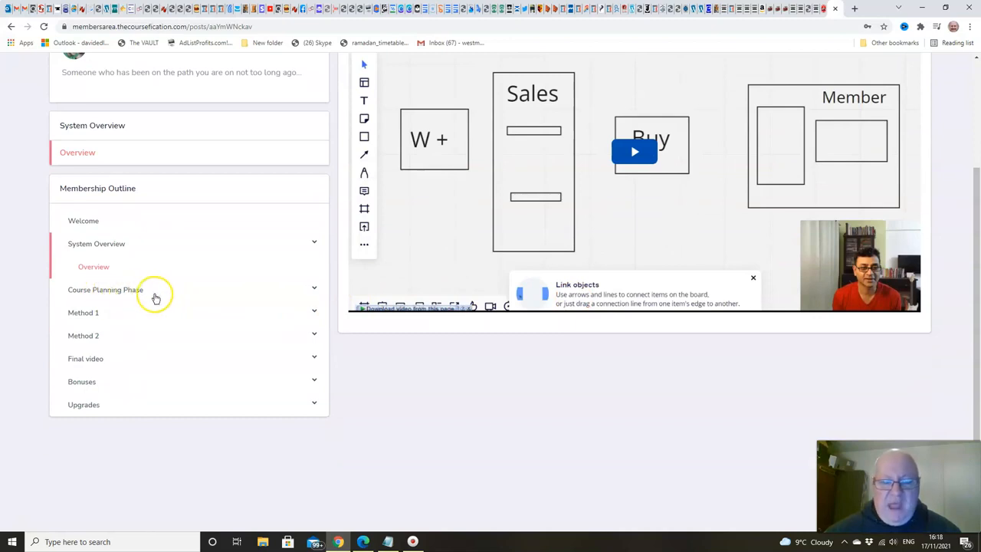
pyautogui.moveTo(154, 297)
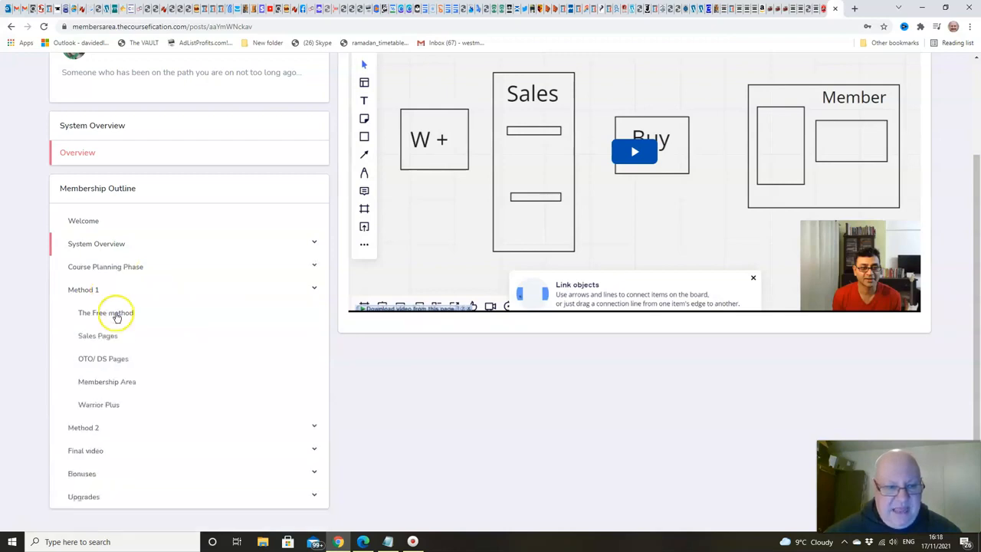
# Expand the Method 2 and Bonuses modules, revealing Bonuses' Coming Soon entry
pyautogui.click(82, 325)
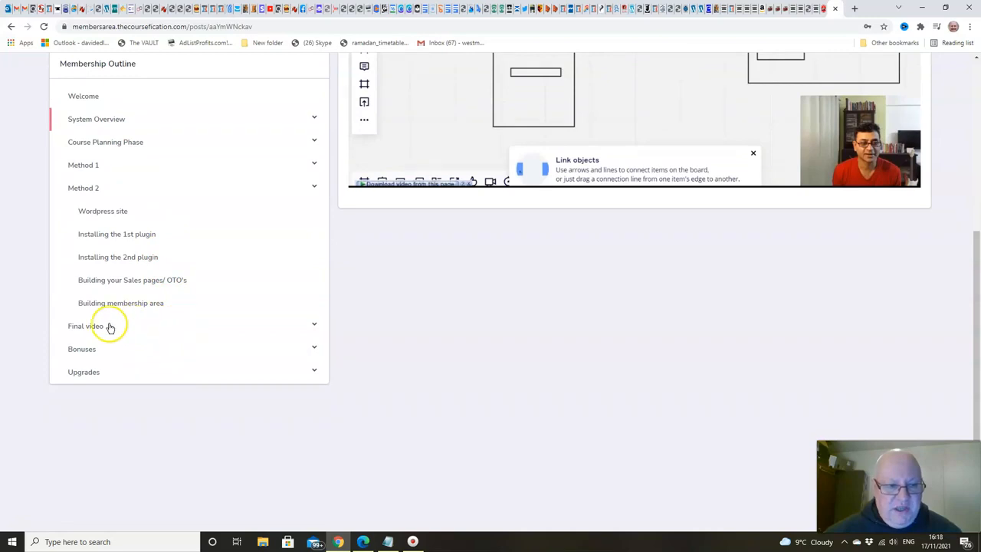
pyautogui.moveTo(95, 351)
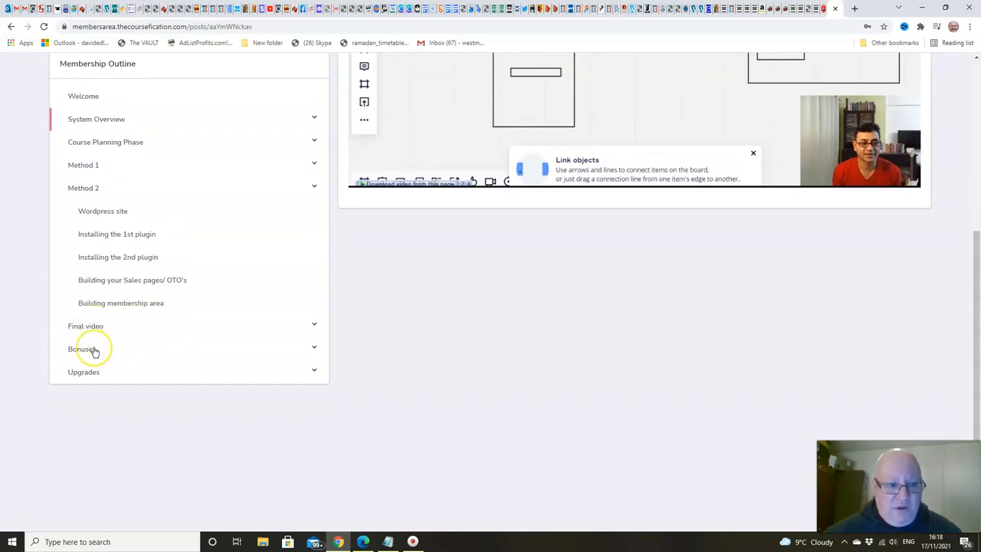
pyautogui.click(82, 348)
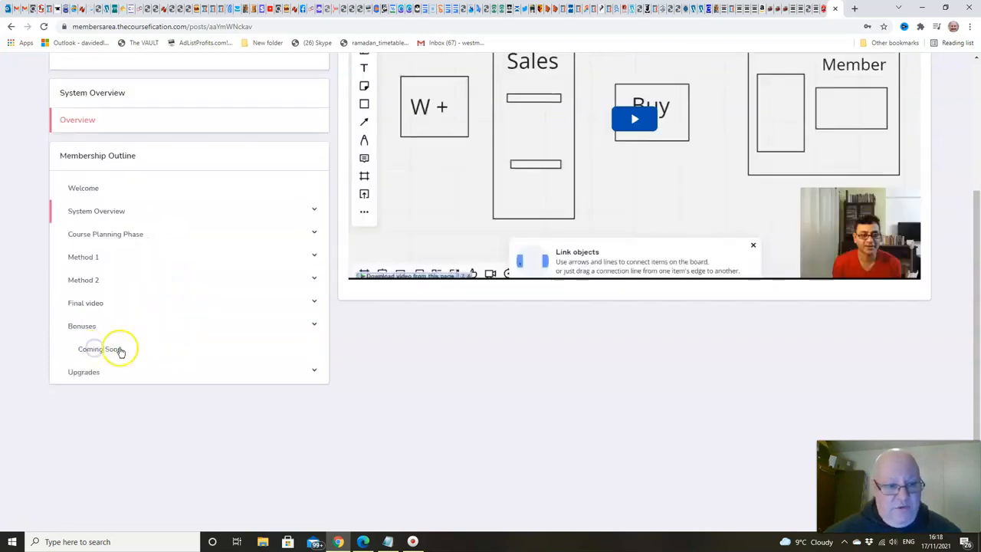
pyautogui.moveTo(266, 351)
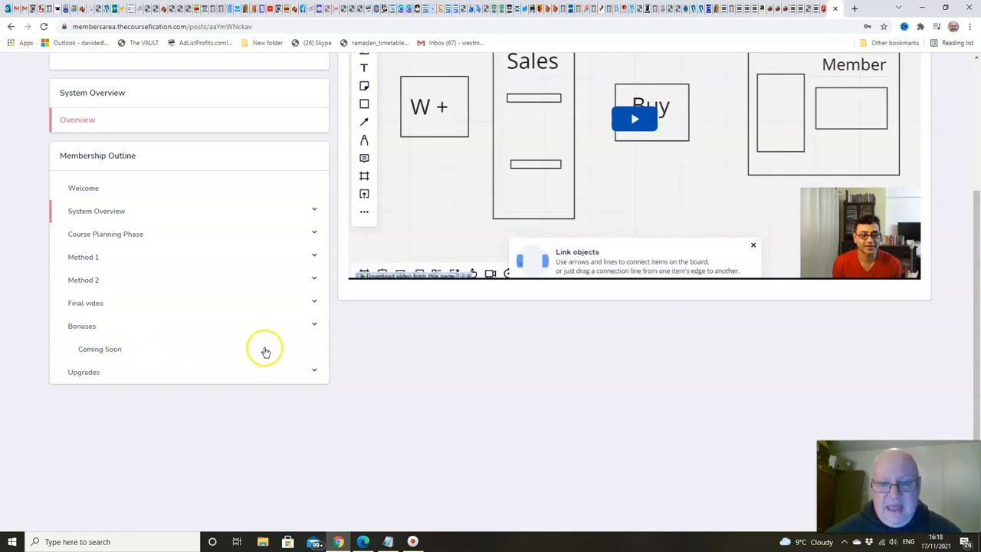
pyautogui.scroll(3)
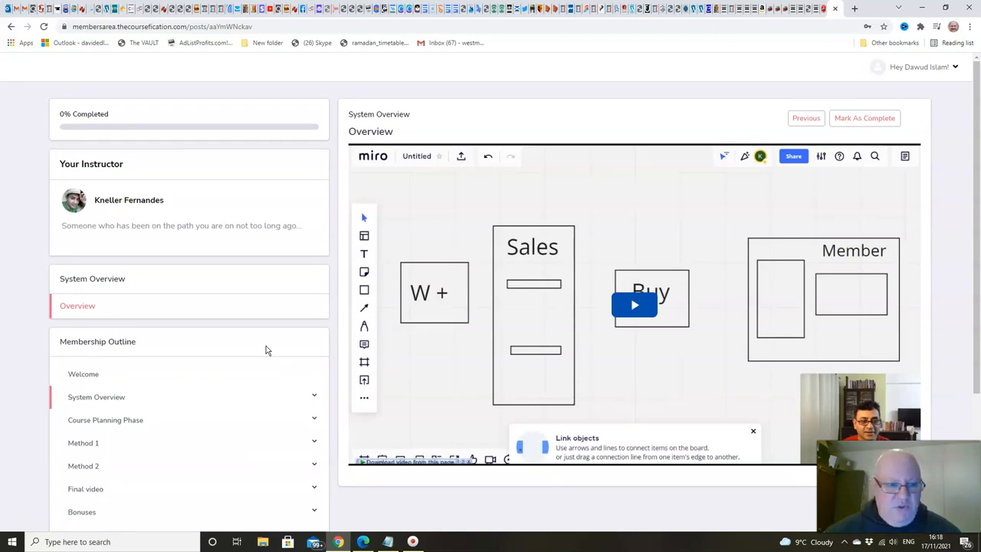
pyautogui.moveTo(301, 401)
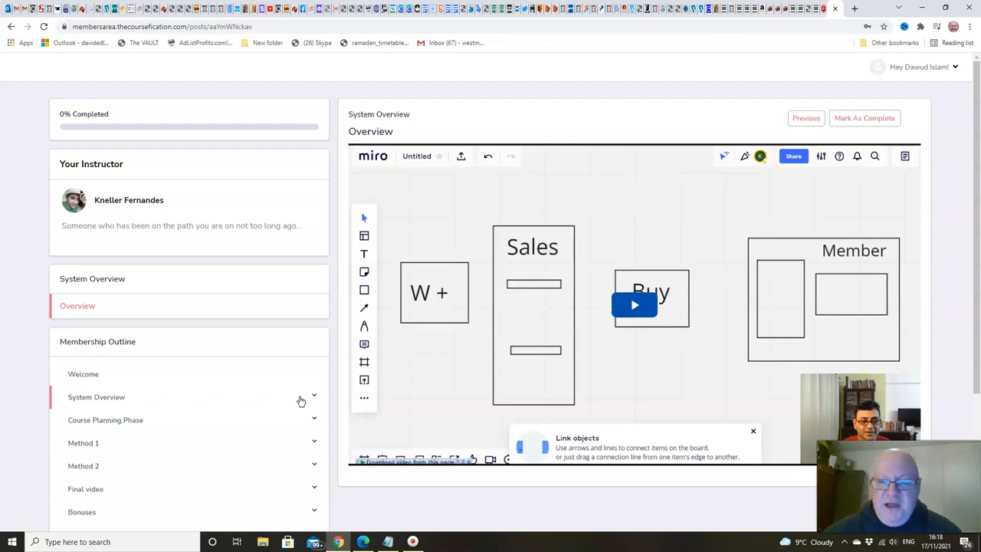
# Select Overview, then open the Welcome lesson from the Membership Outline
pyautogui.click(77, 305)
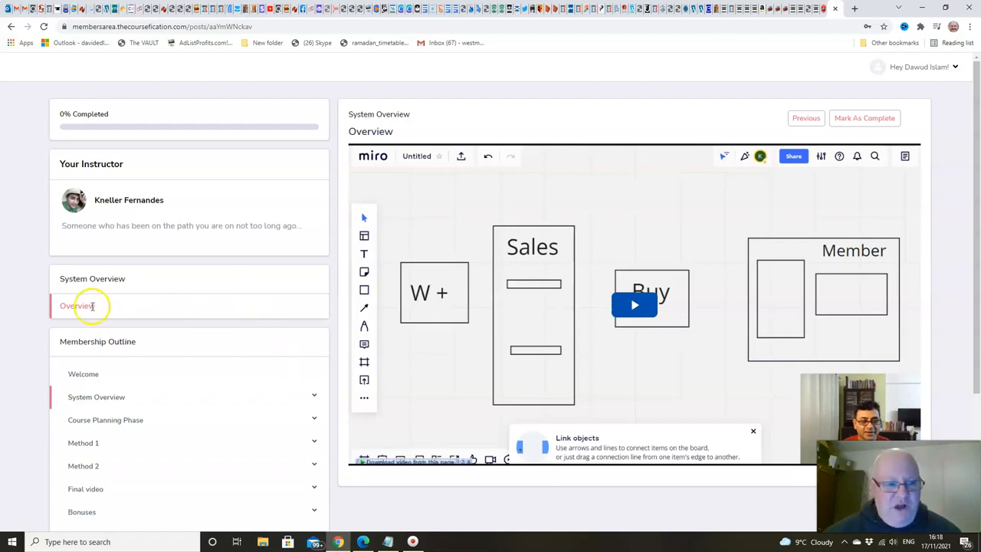
pyautogui.moveTo(94, 287)
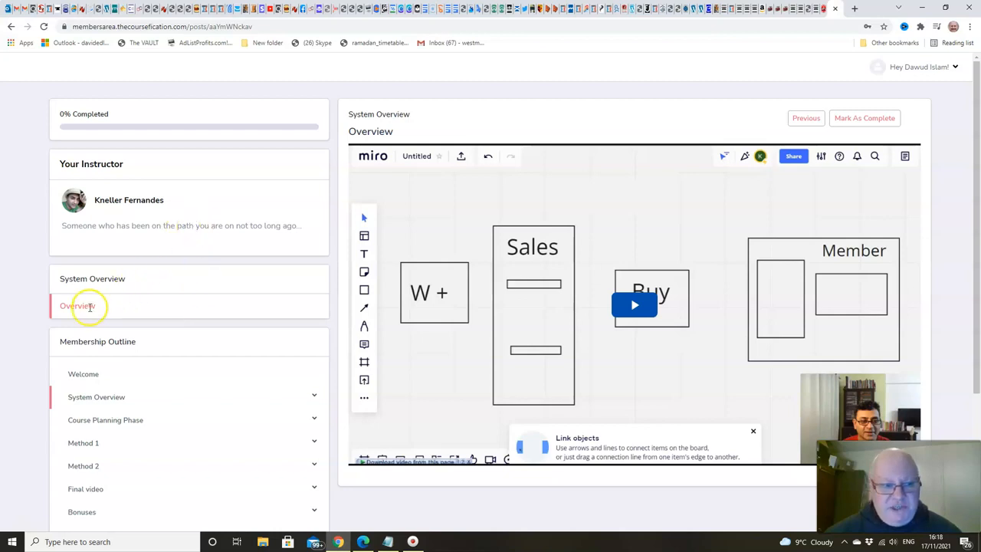
pyautogui.moveTo(155, 315)
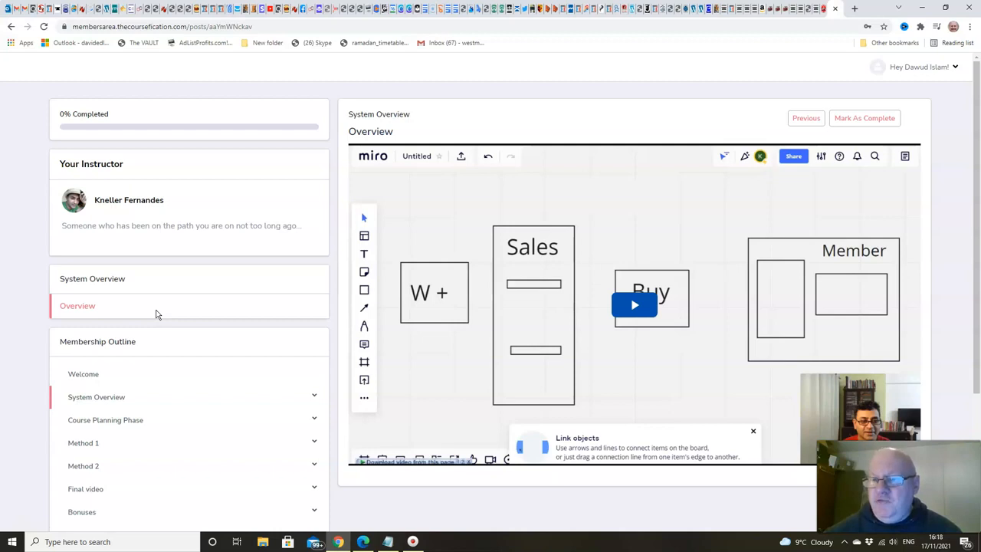
pyautogui.moveTo(157, 351)
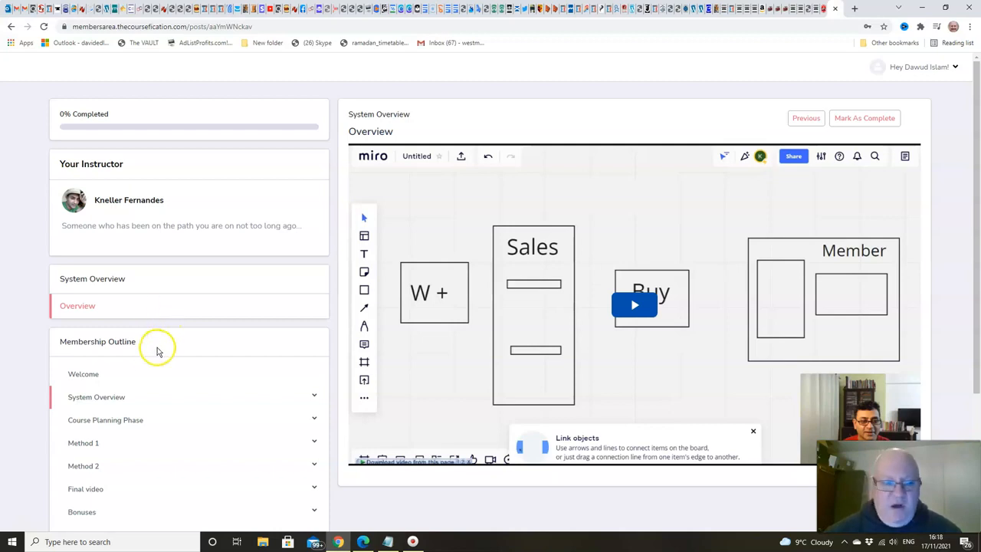
pyautogui.moveTo(297, 410)
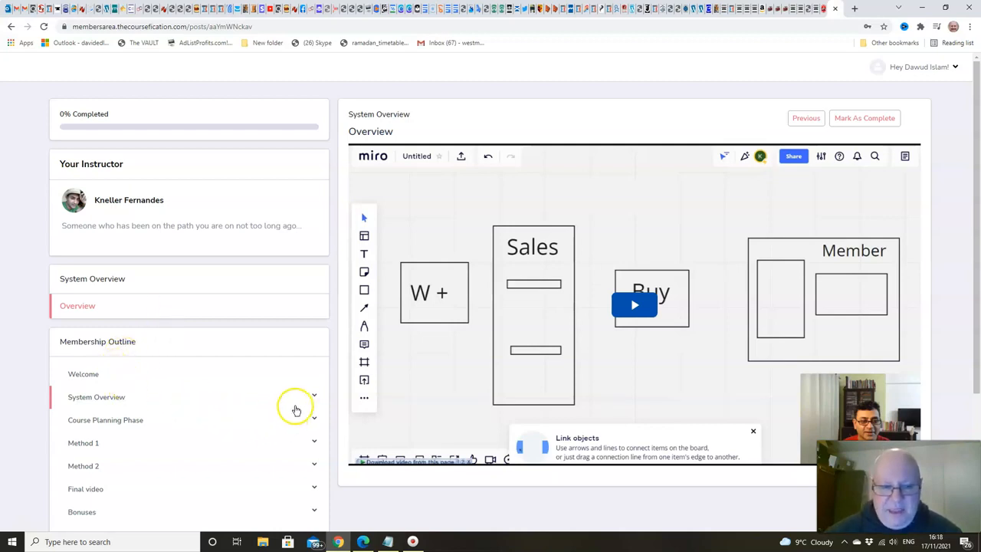
pyautogui.click(83, 374)
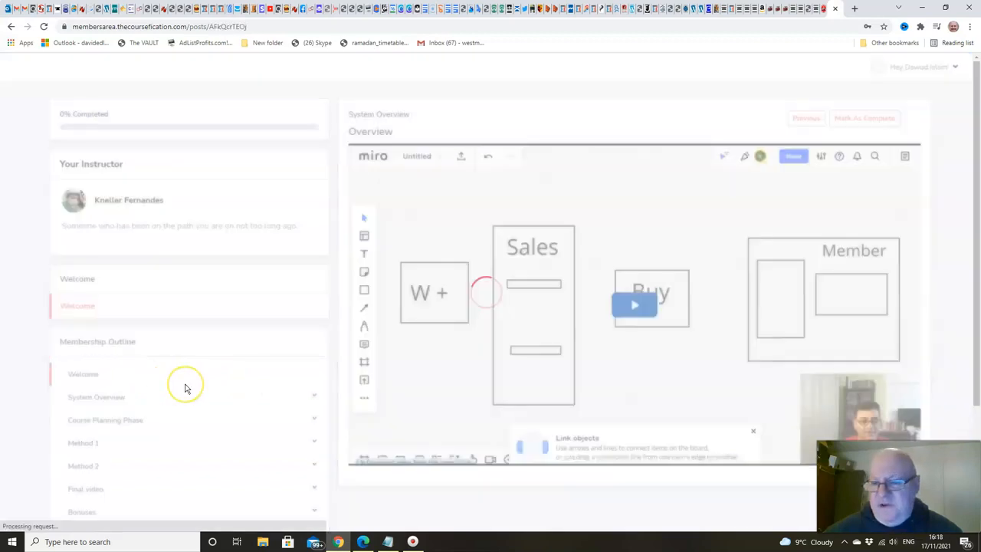